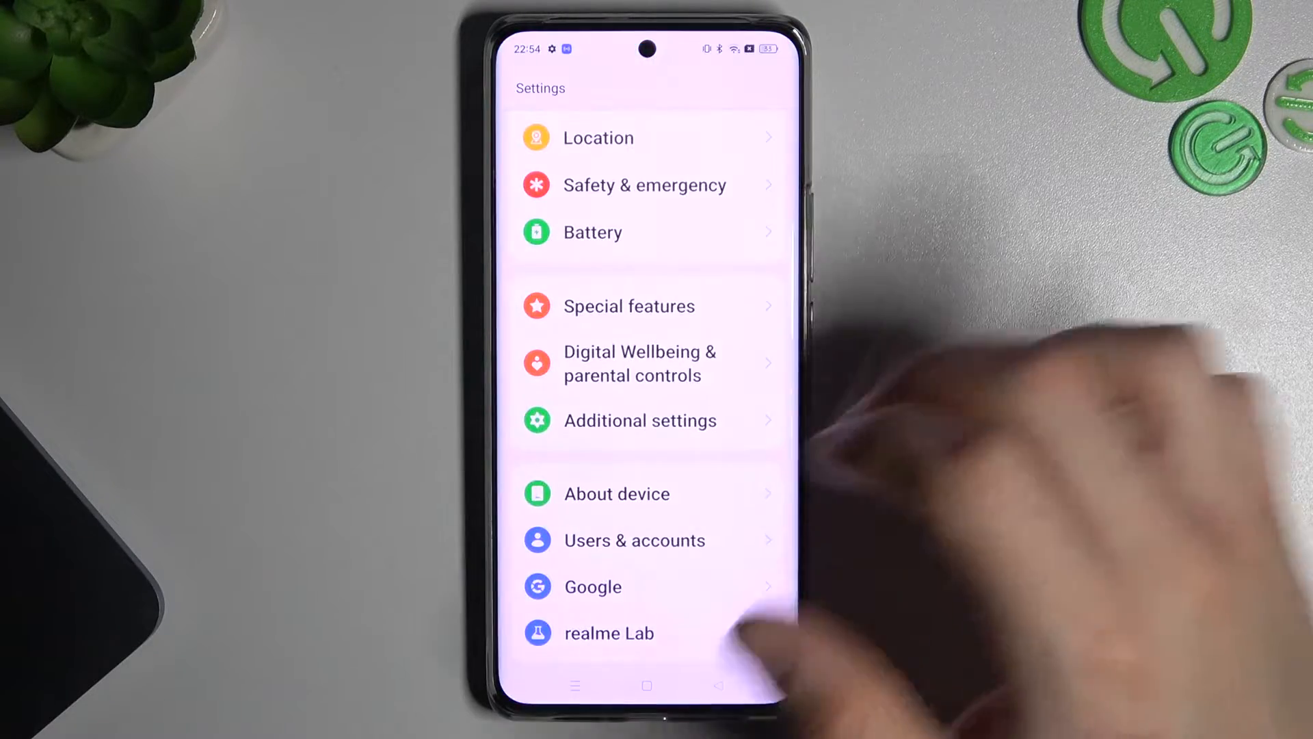
Reach Developer options through Additional settings
left_click(640, 420)
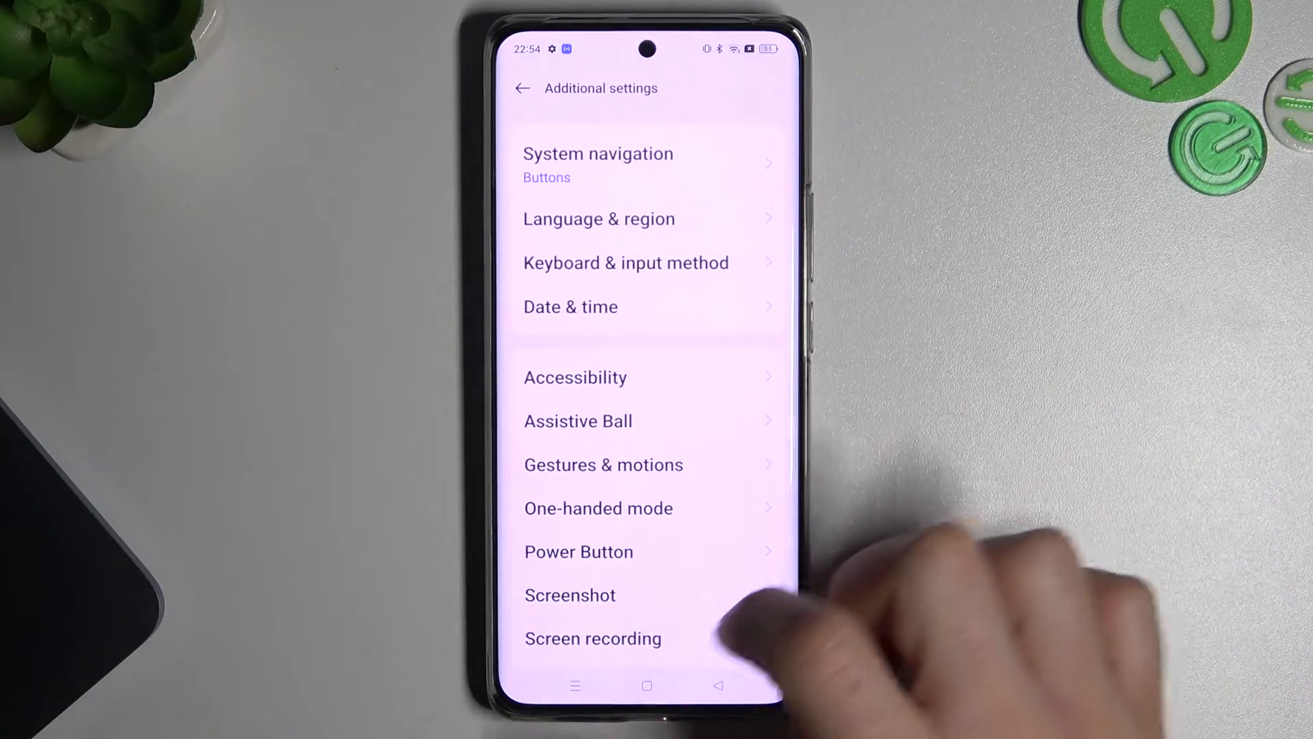
scroll("up", 3)
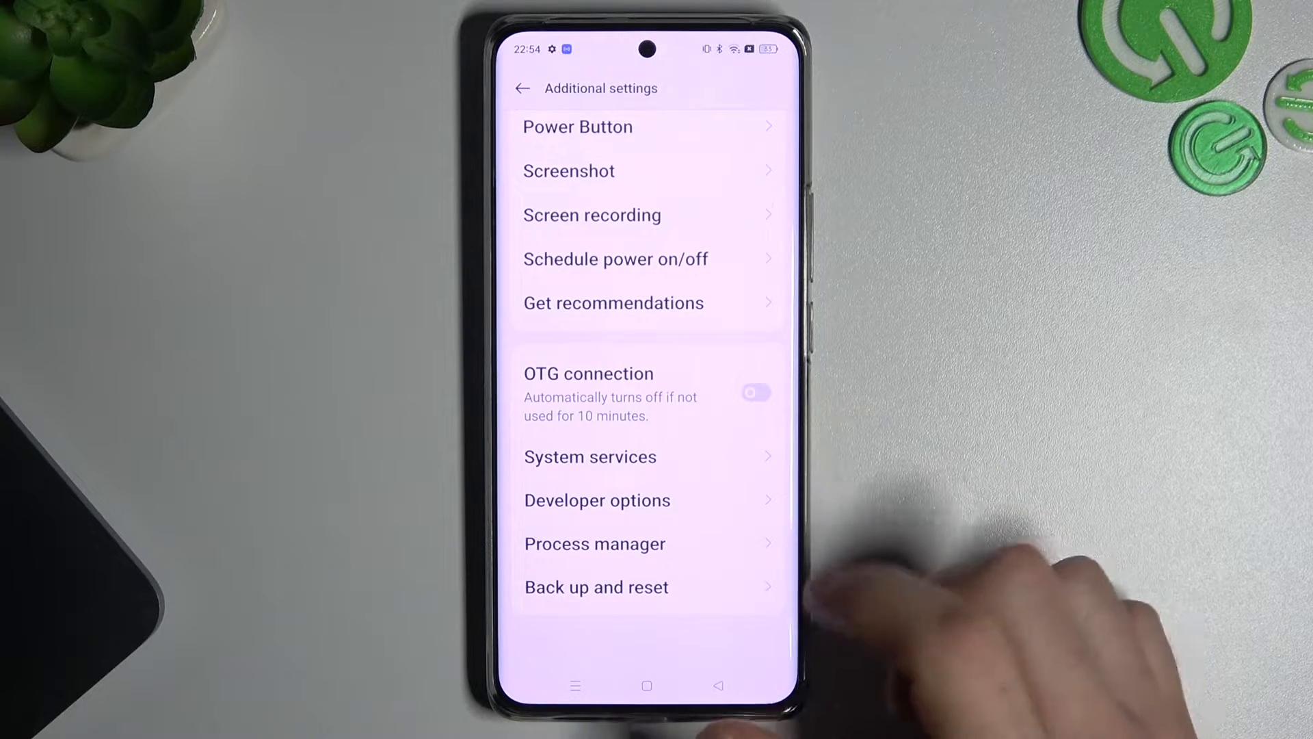
left_click(598, 501)
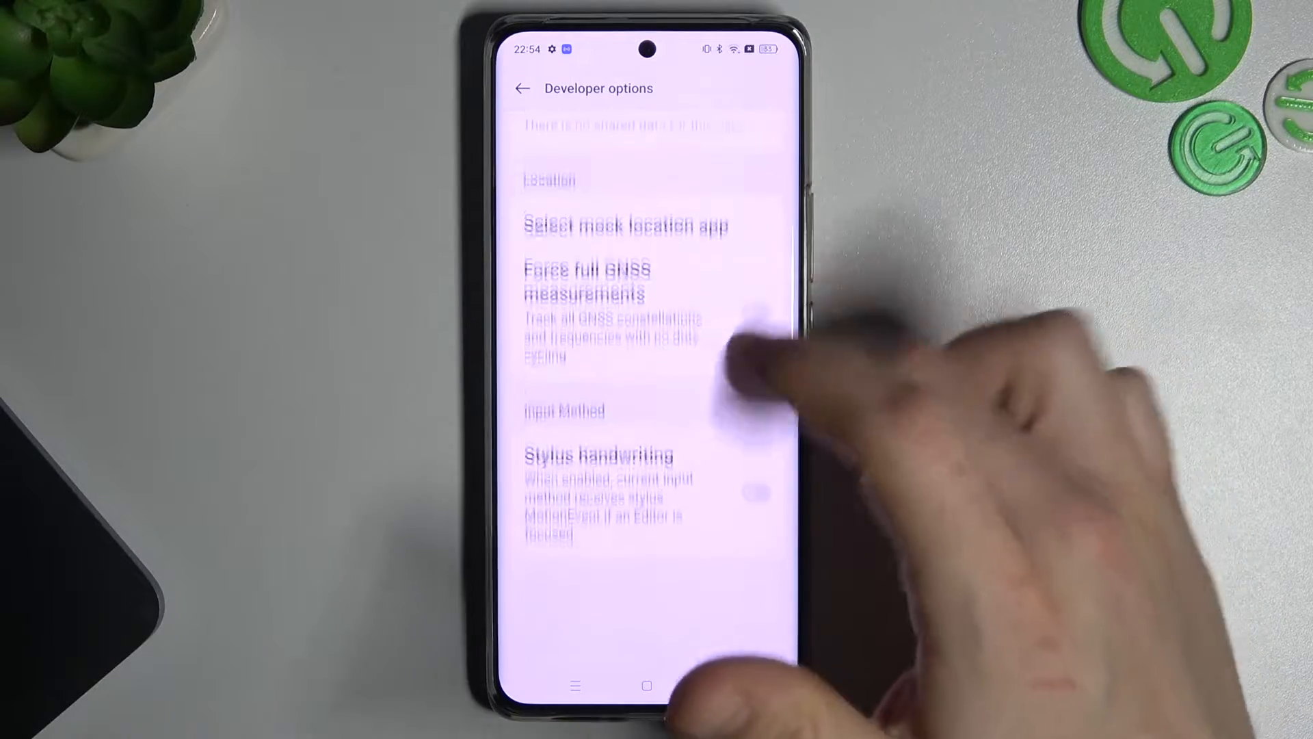
Choose the mock location app under Location, then launch Maps to check the reported position
scroll("down", 3)
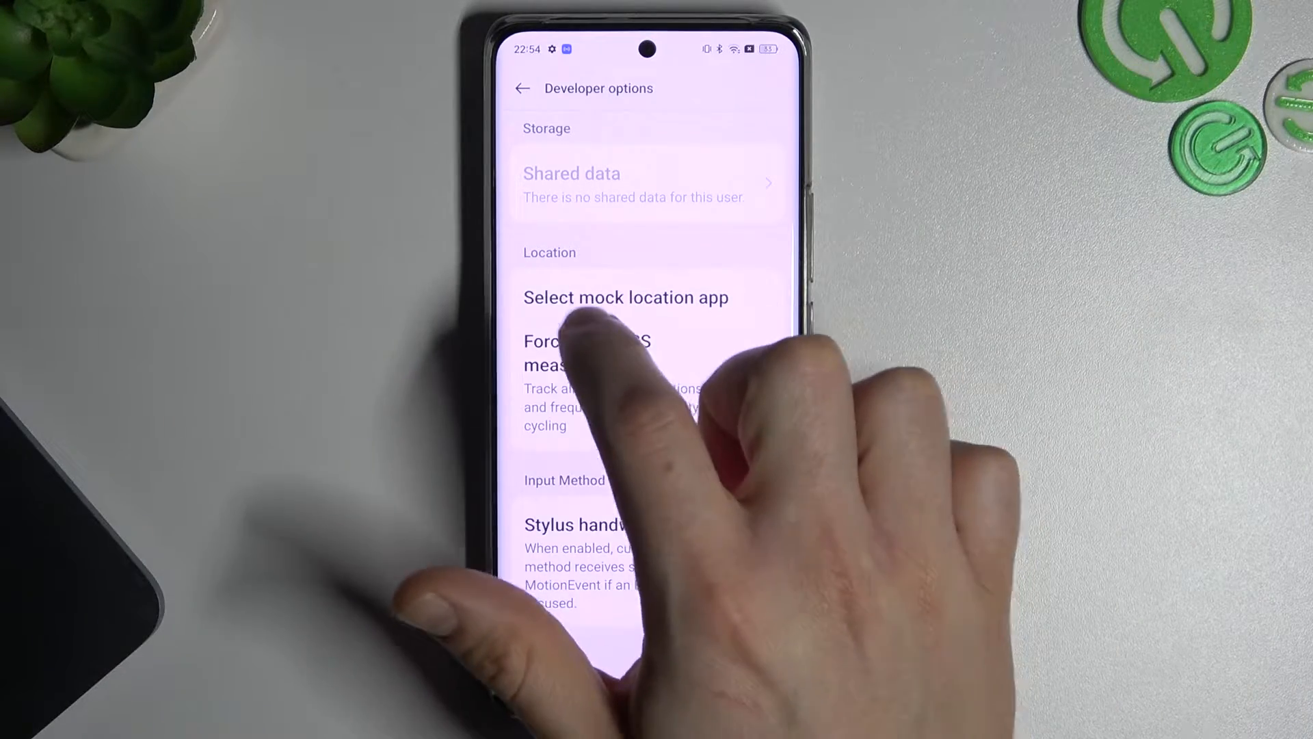
left_click(625, 297)
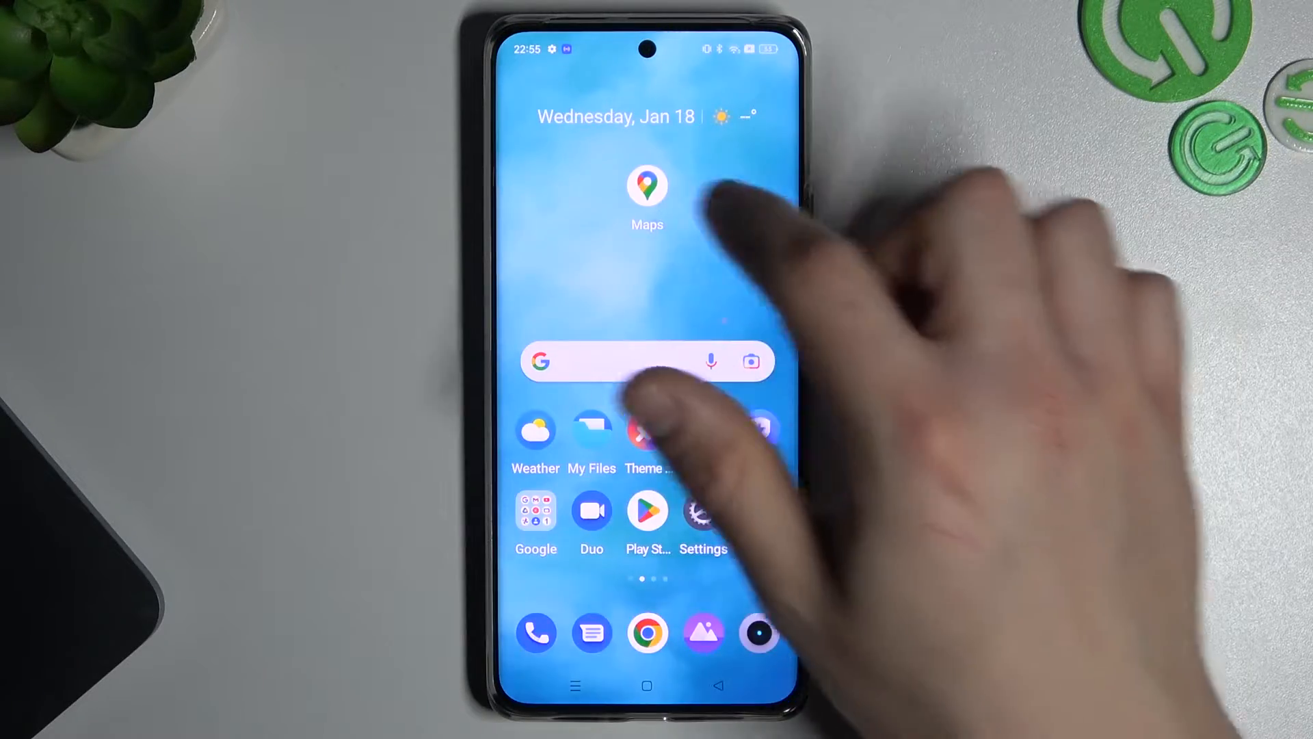
left_click(647, 185)
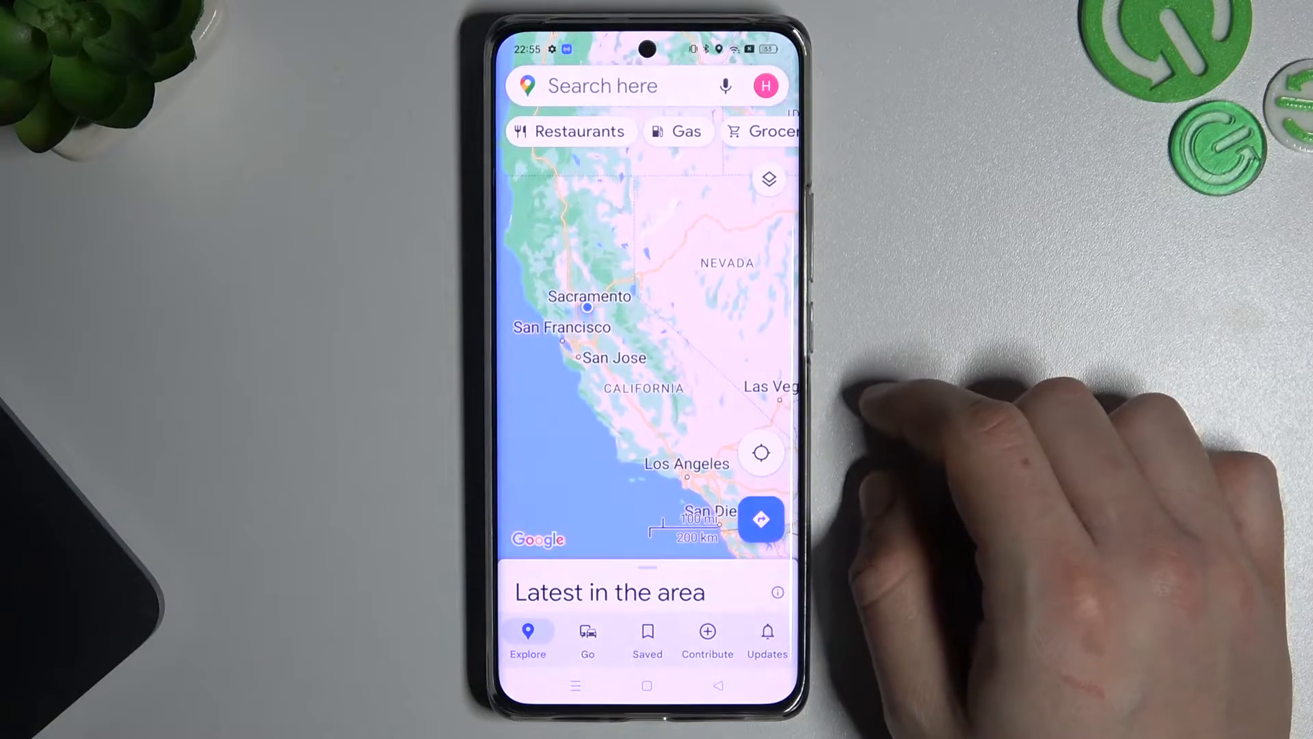